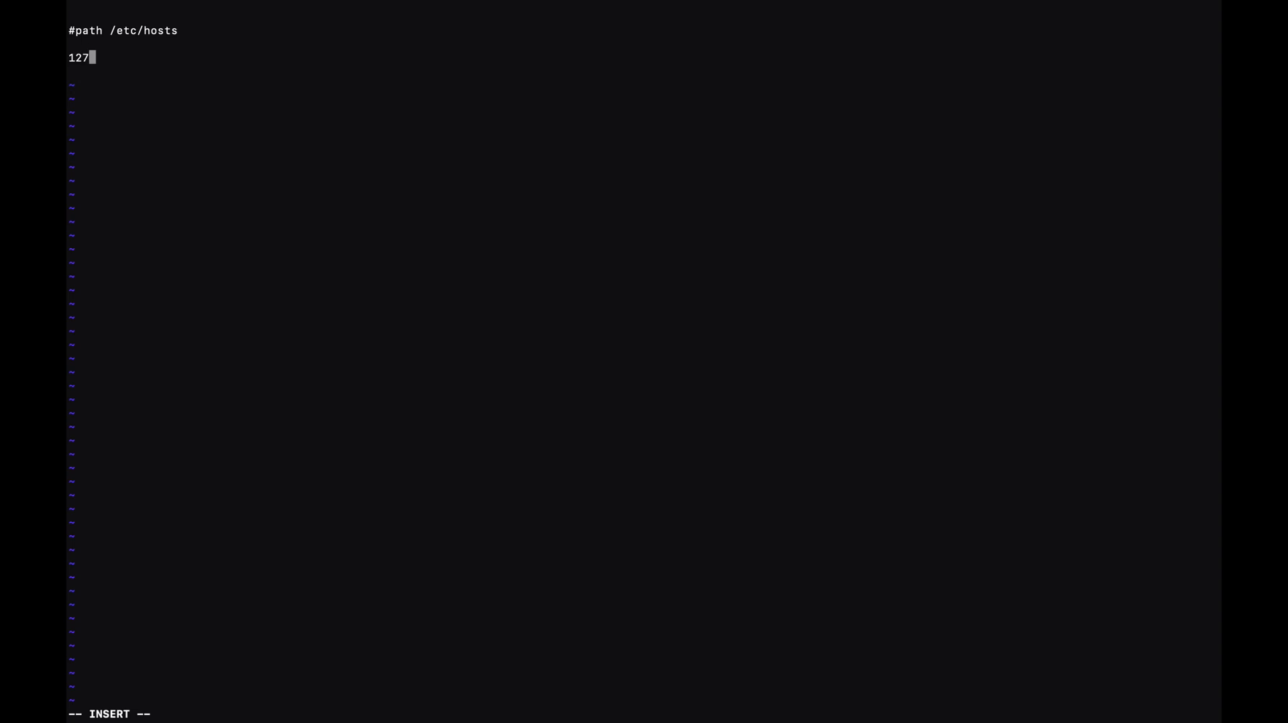
# Add the line '127.0.0.1 local.hexadefence.com' to the hosts file and save with :wq!
pyautogui.write('.0.0')
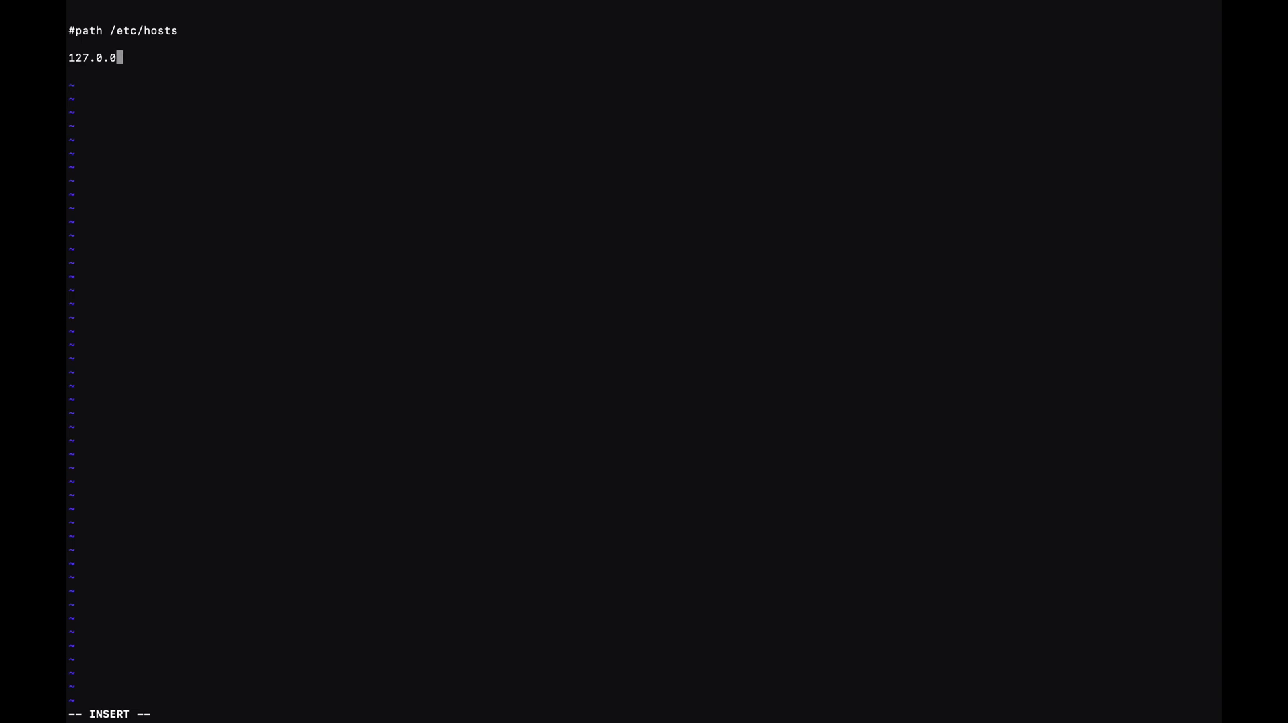
pyautogui.write('1')
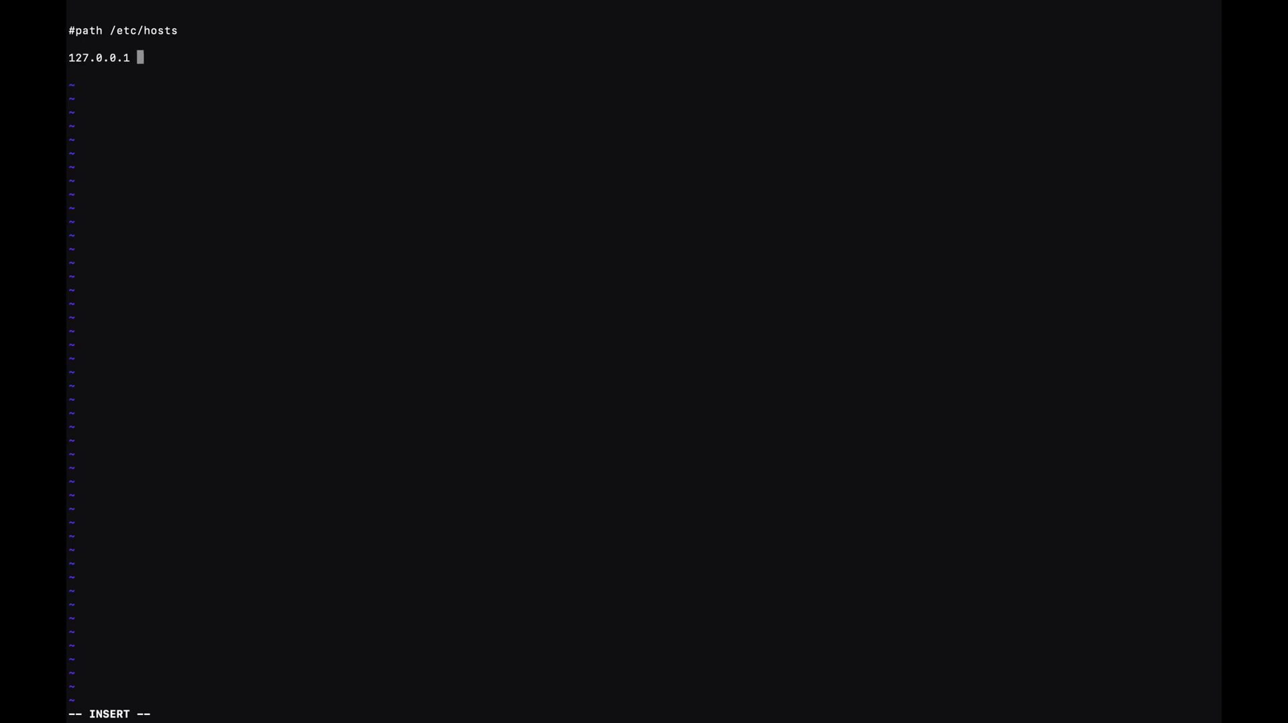
pyautogui.write('local')
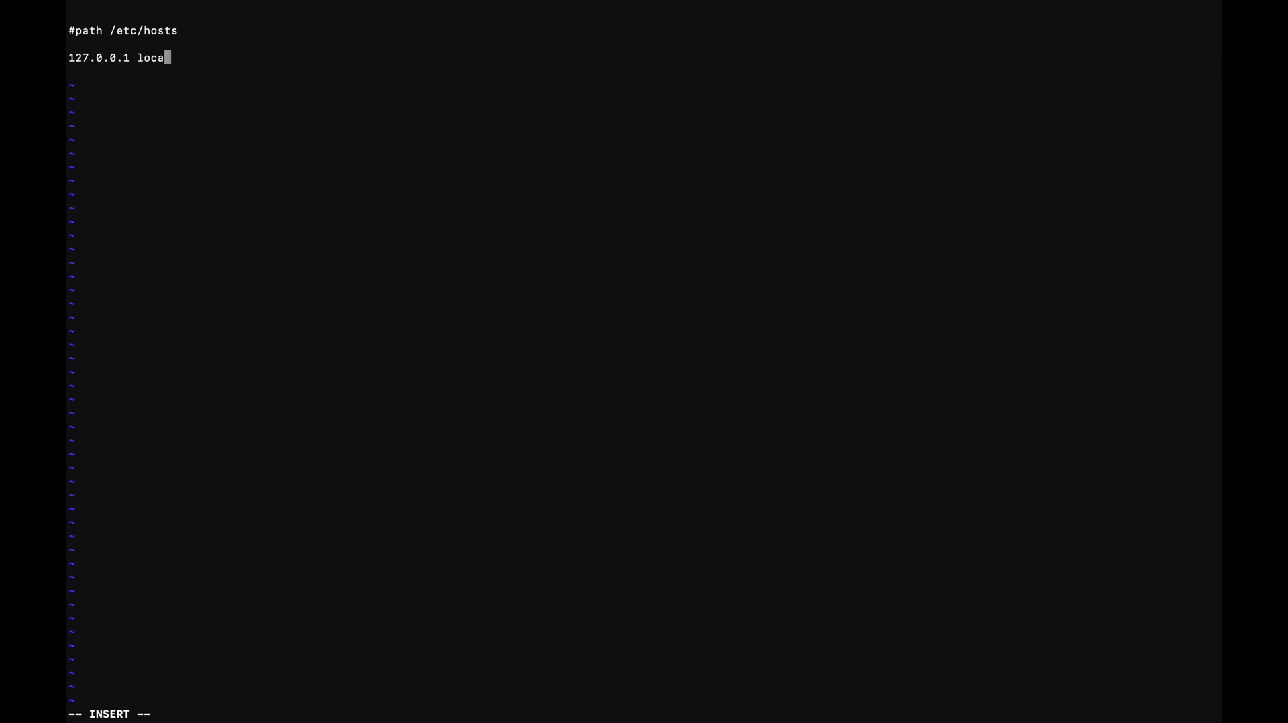
pyautogui.write('l.hex')
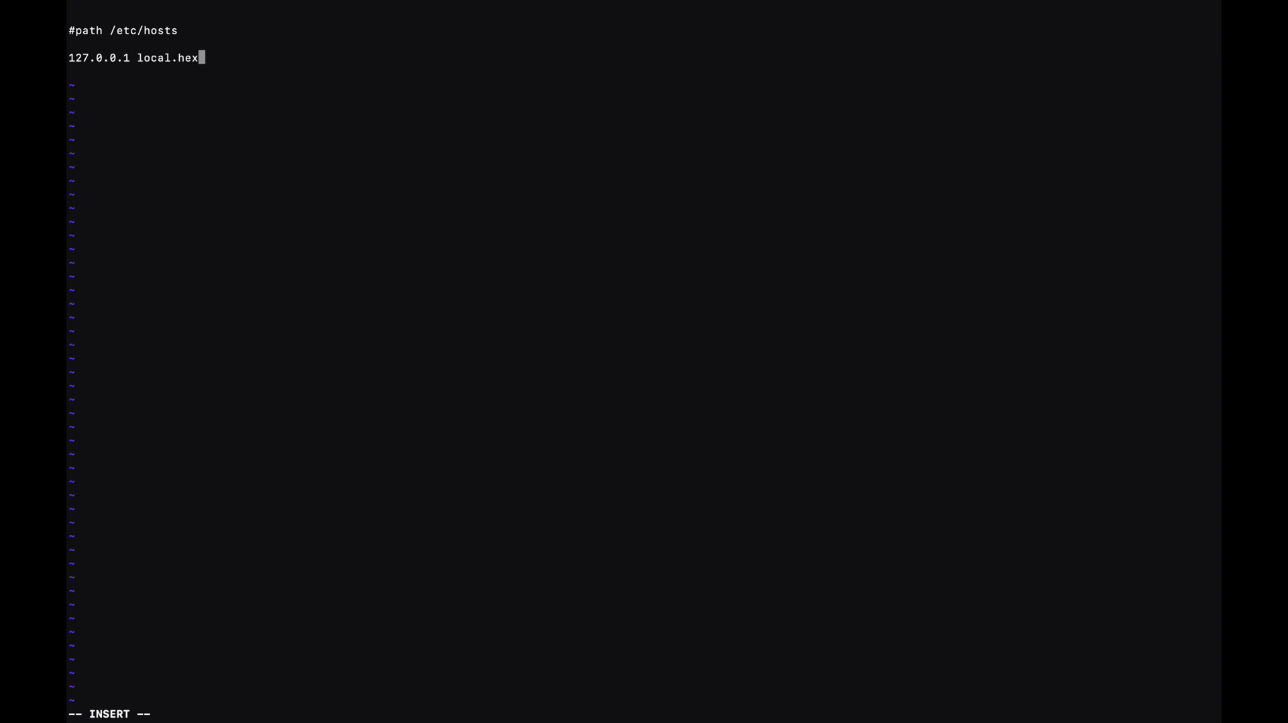
pyautogui.write('defence')
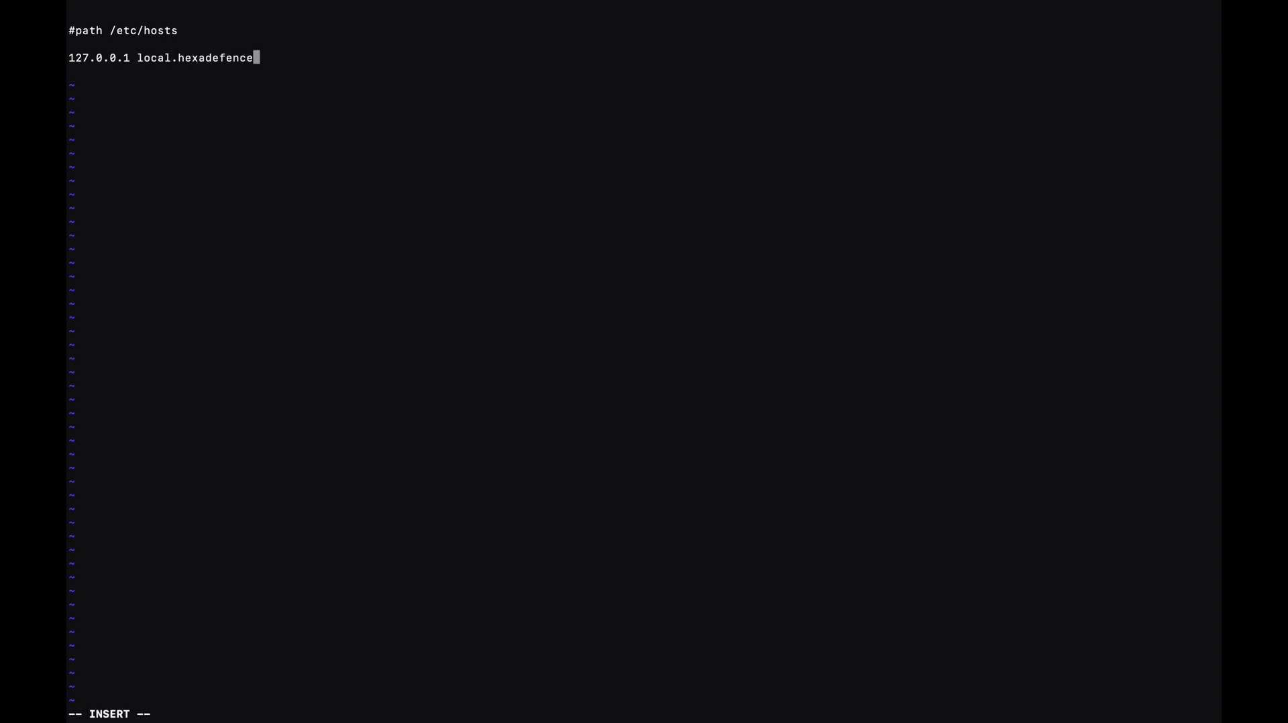
pyautogui.write('.com')
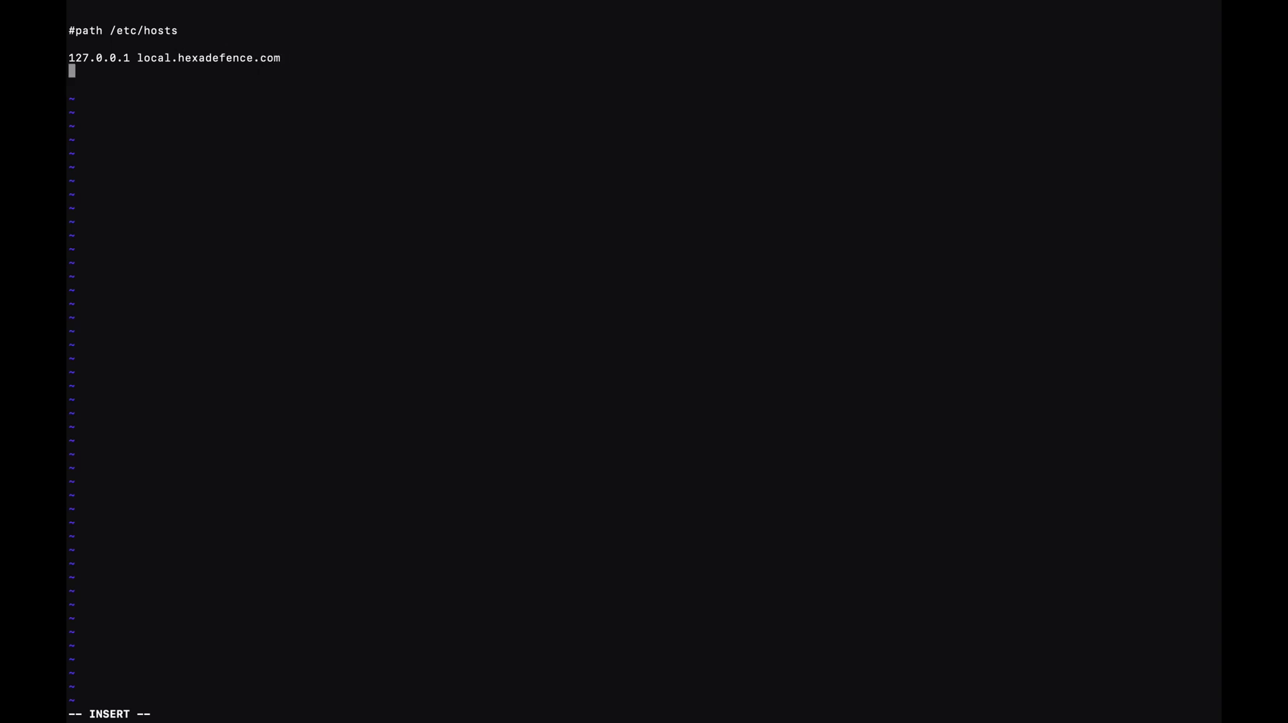
pyautogui.press('Escape')
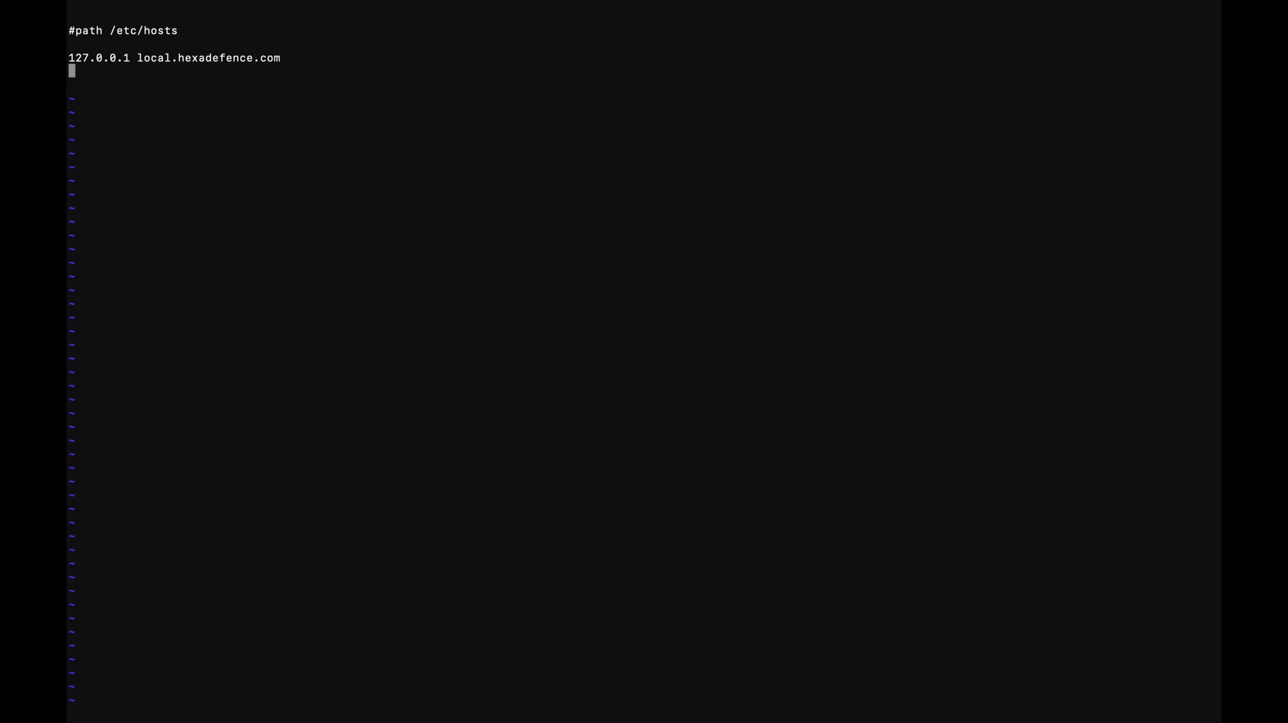
pyautogui.write(':wq!')
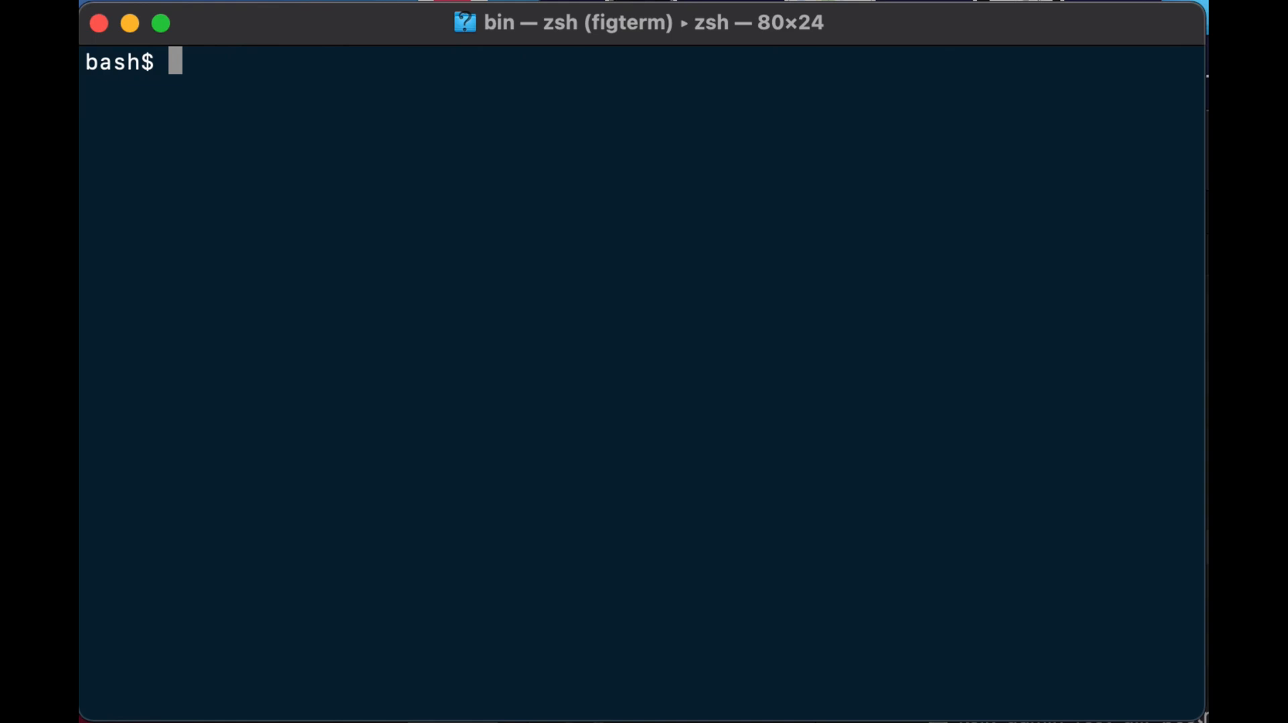
# List the bin directory and begin the './kc.sh start-dev' command
pyautogui.write('ls')
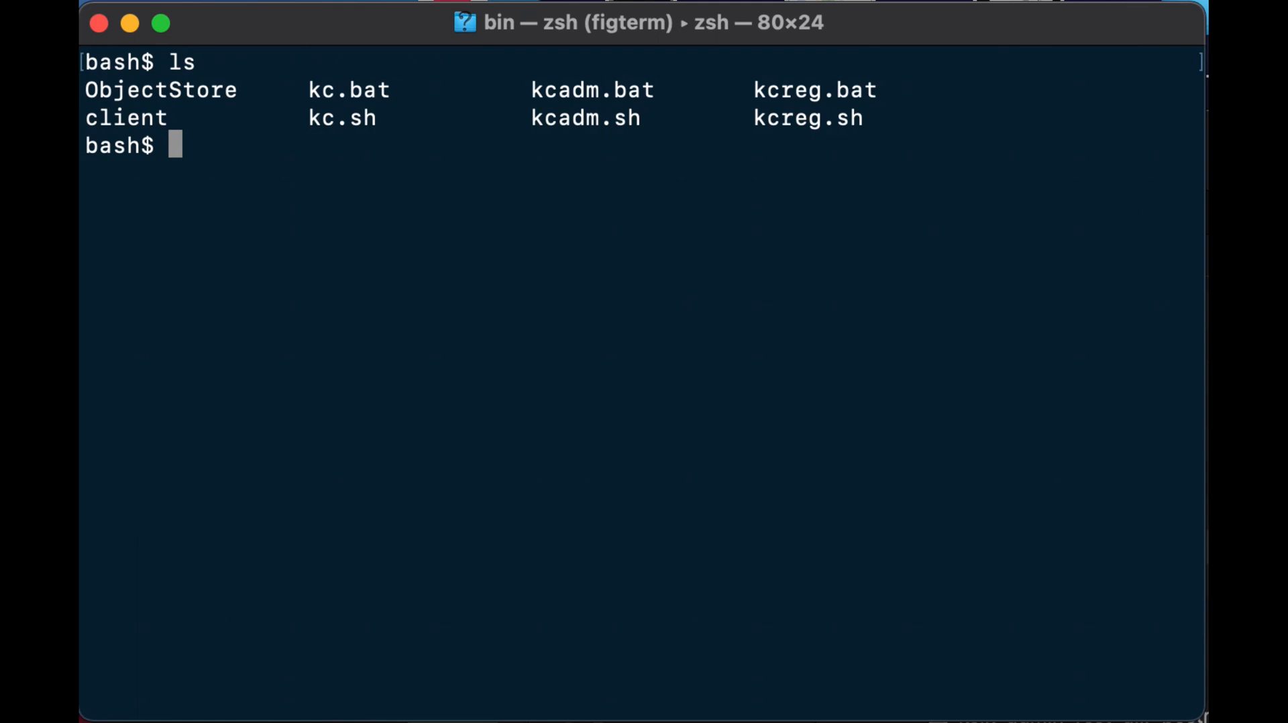
pyautogui.write('./kc.')
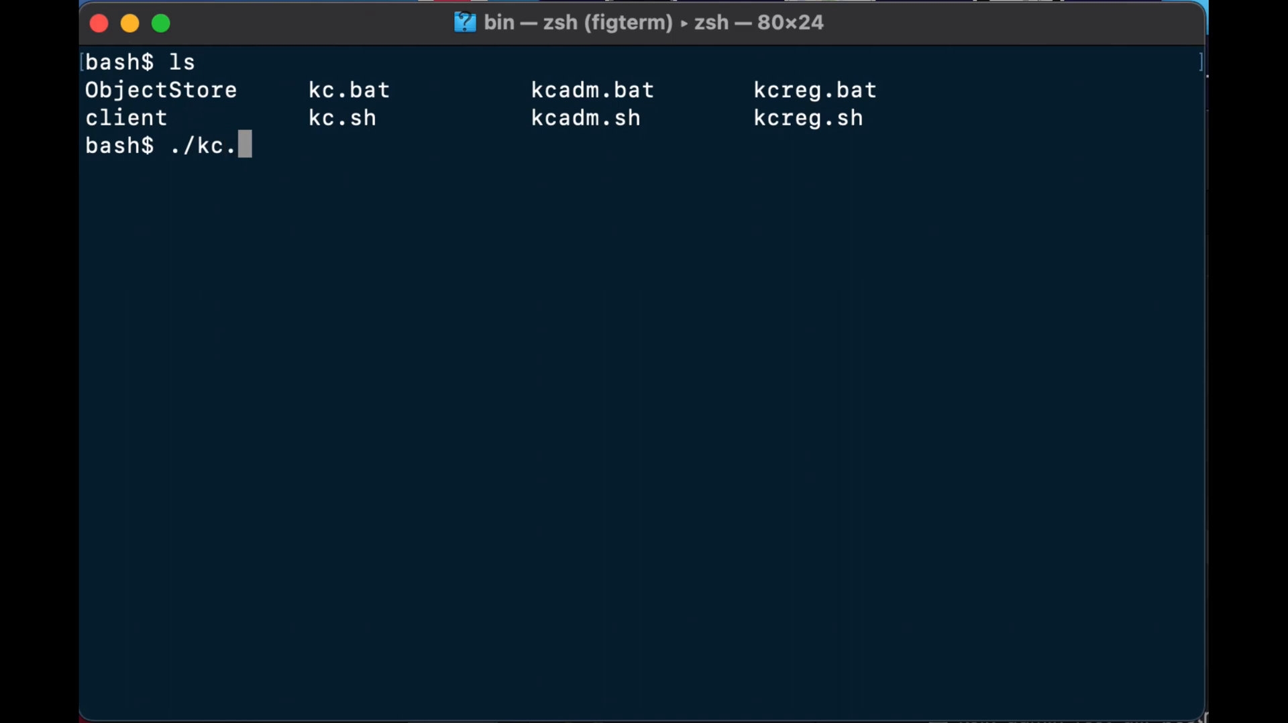
pyautogui.write('sh s')
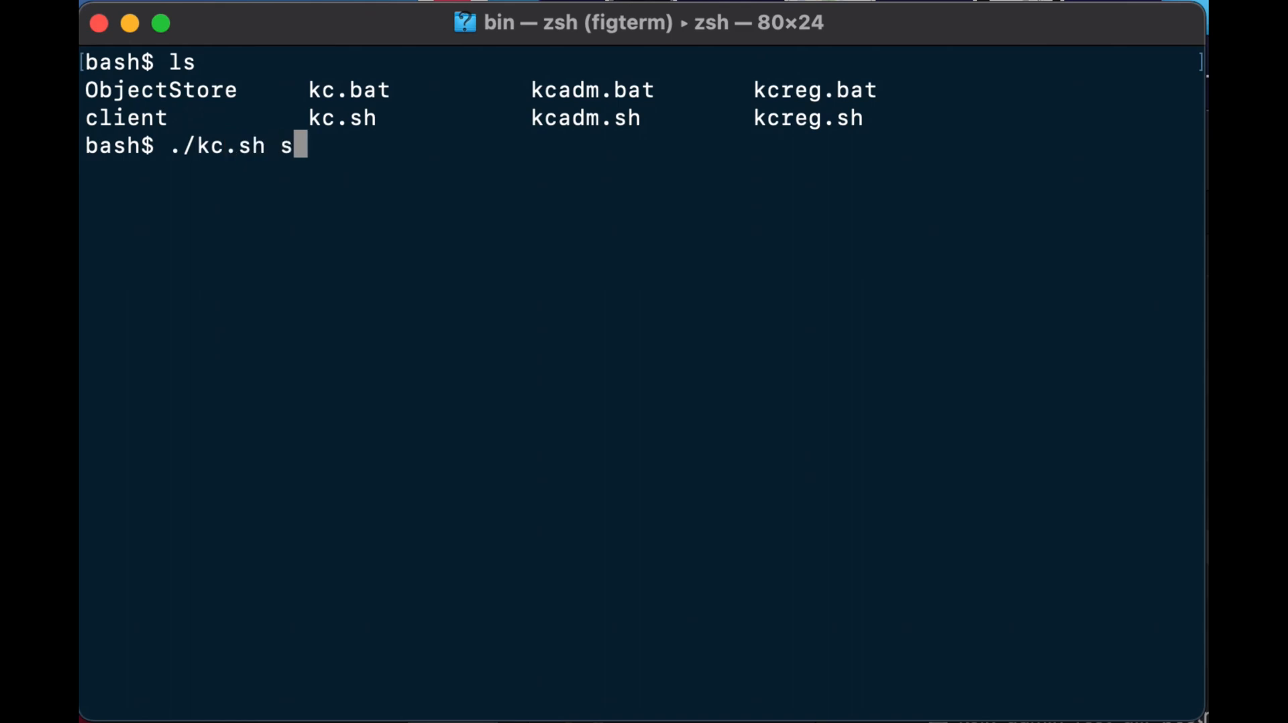
pyautogui.write('tart')
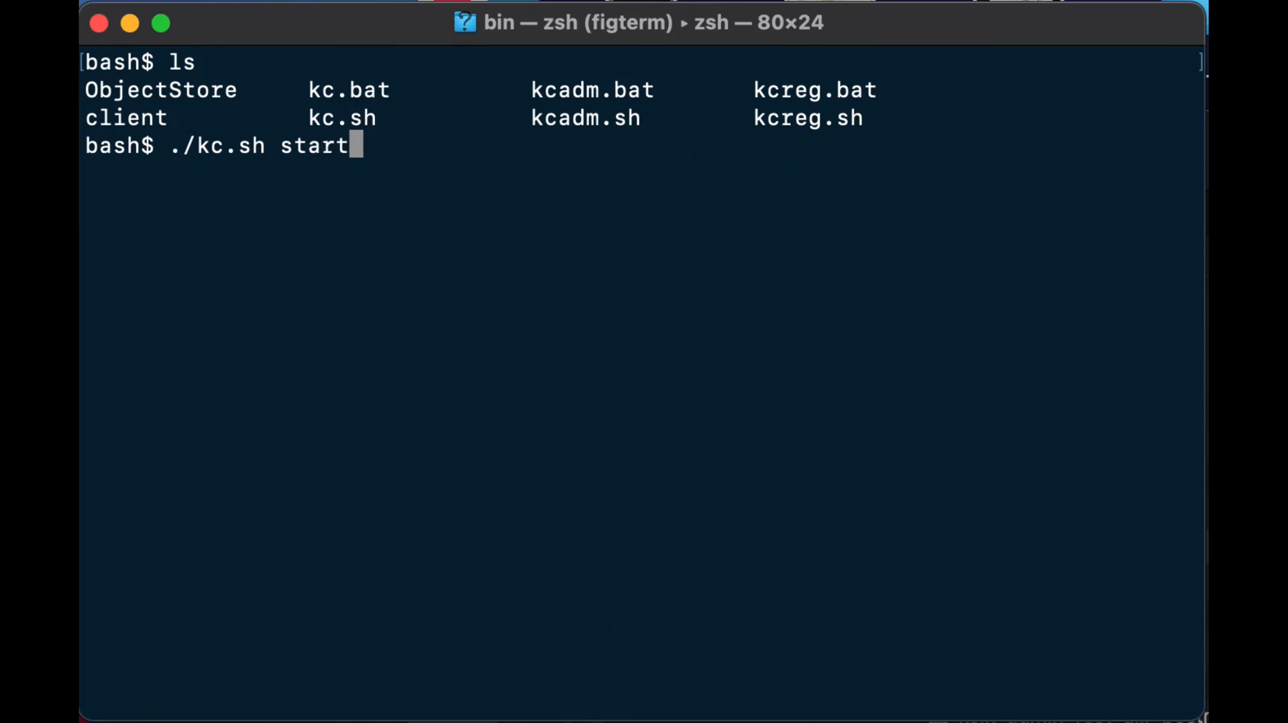
pyautogui.write('-dev')
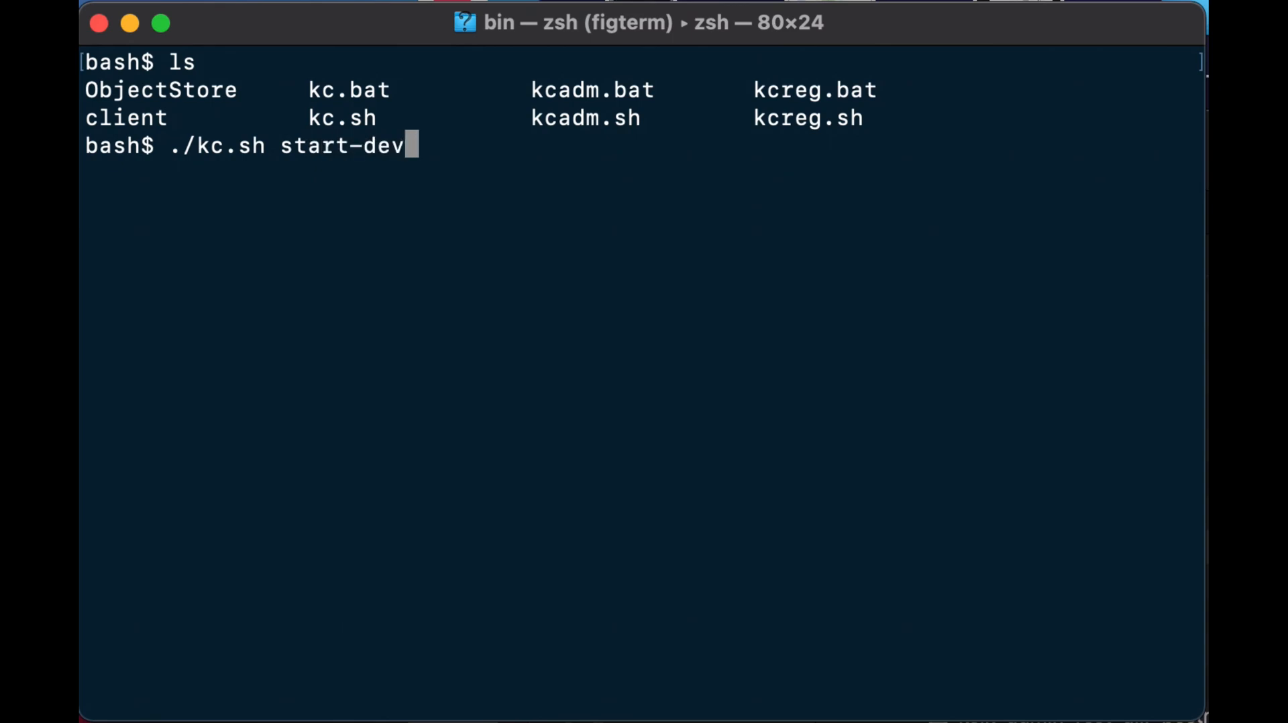
pyautogui.write('" "')
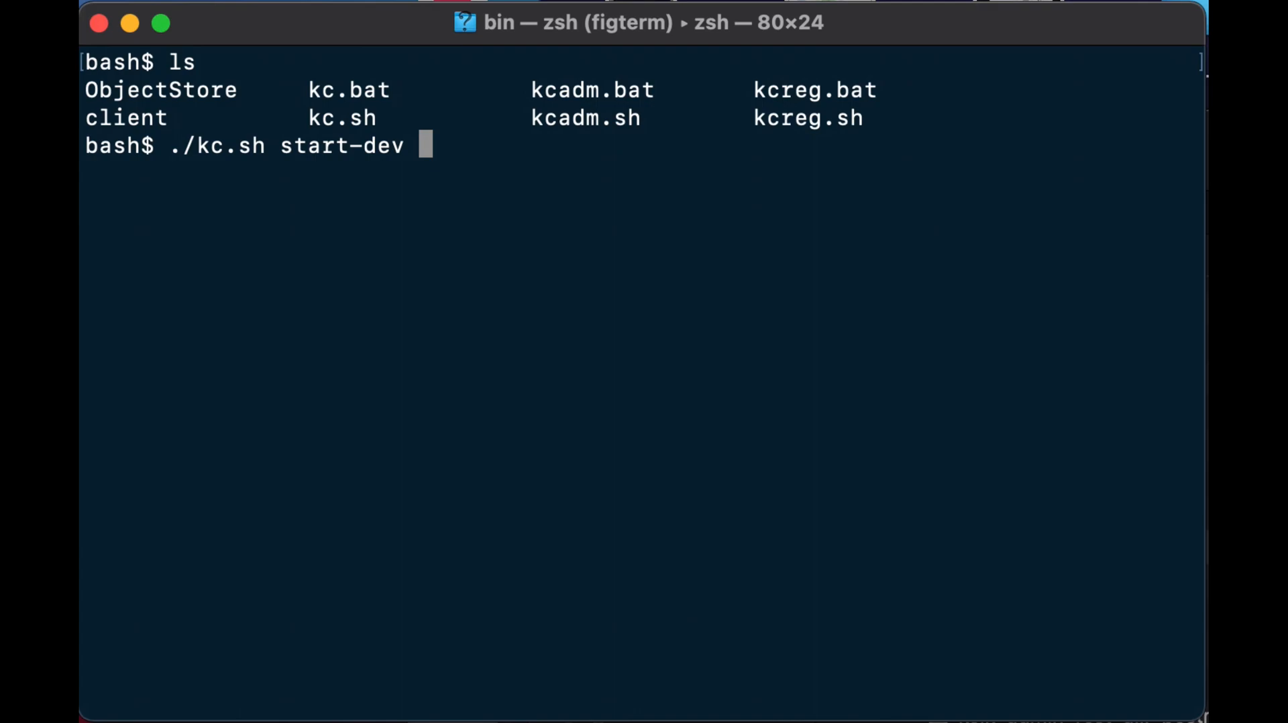
# Add the option '--hostname local.hexadefence.com:1024' to the command
pyautogui.write('--host')
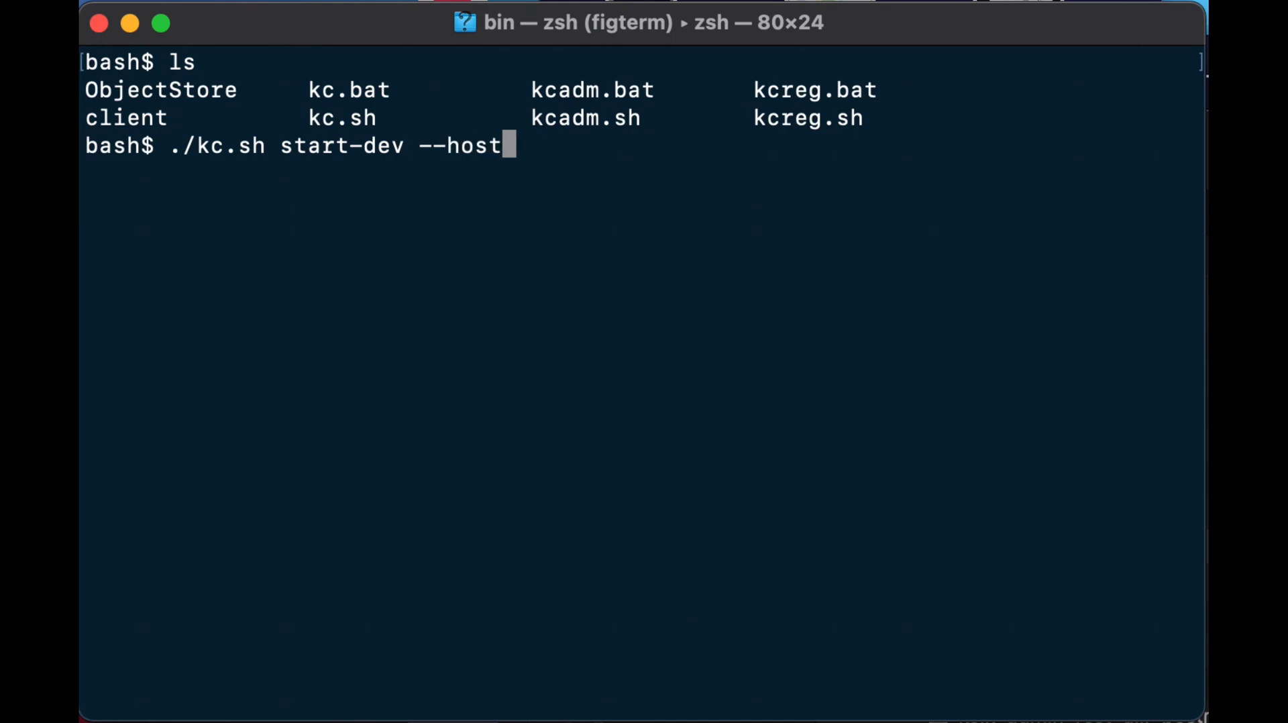
pyautogui.write('name')
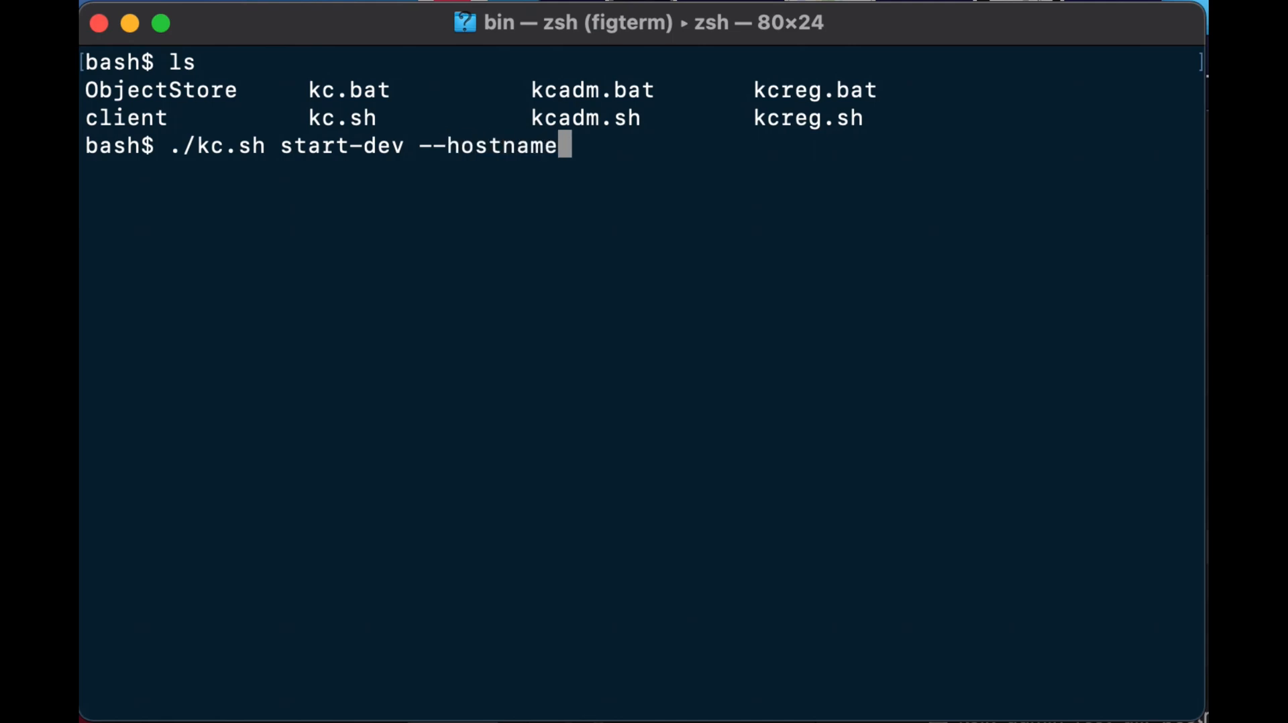
pyautogui.write('local.')
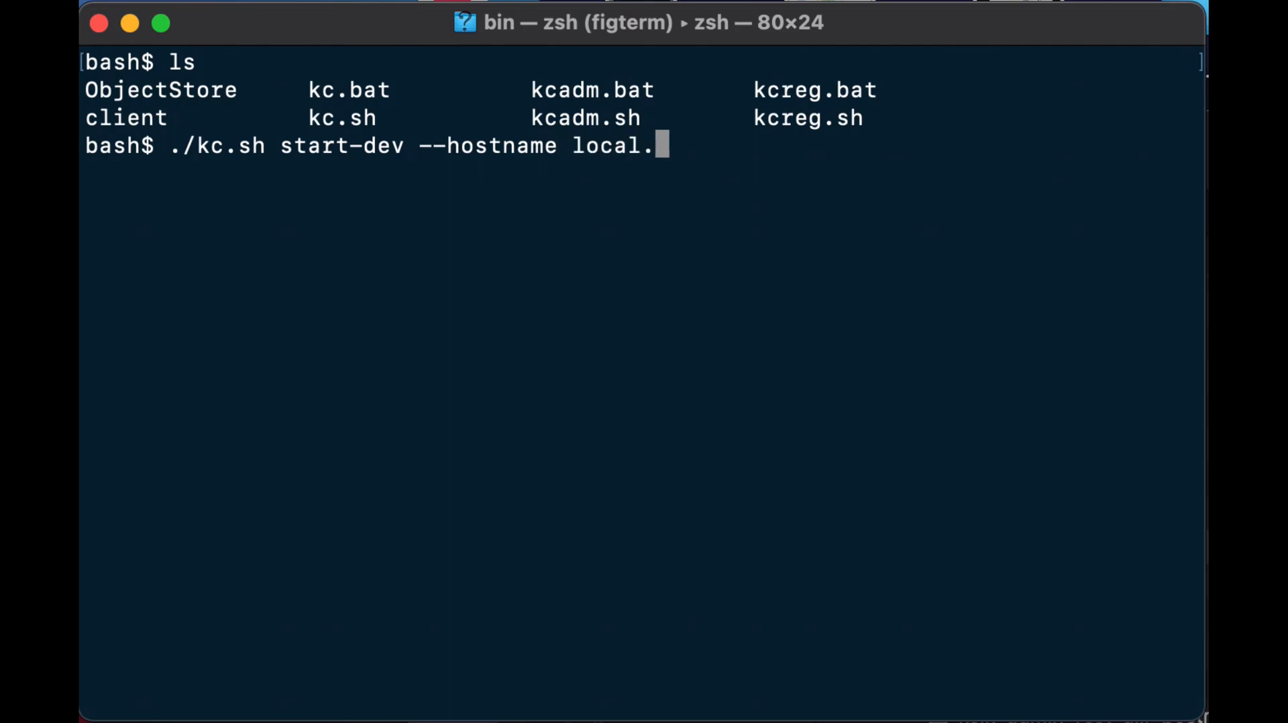
pyautogui.write('hexad')
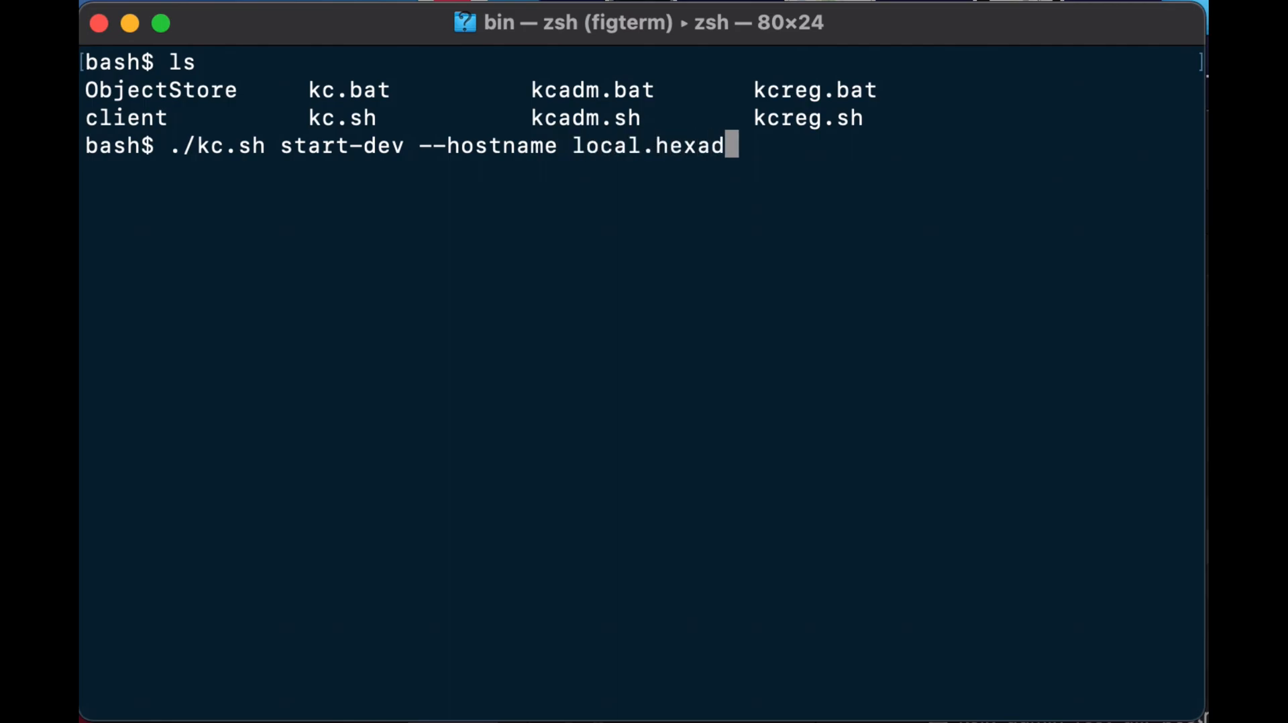
pyautogui.write('efence.com:')
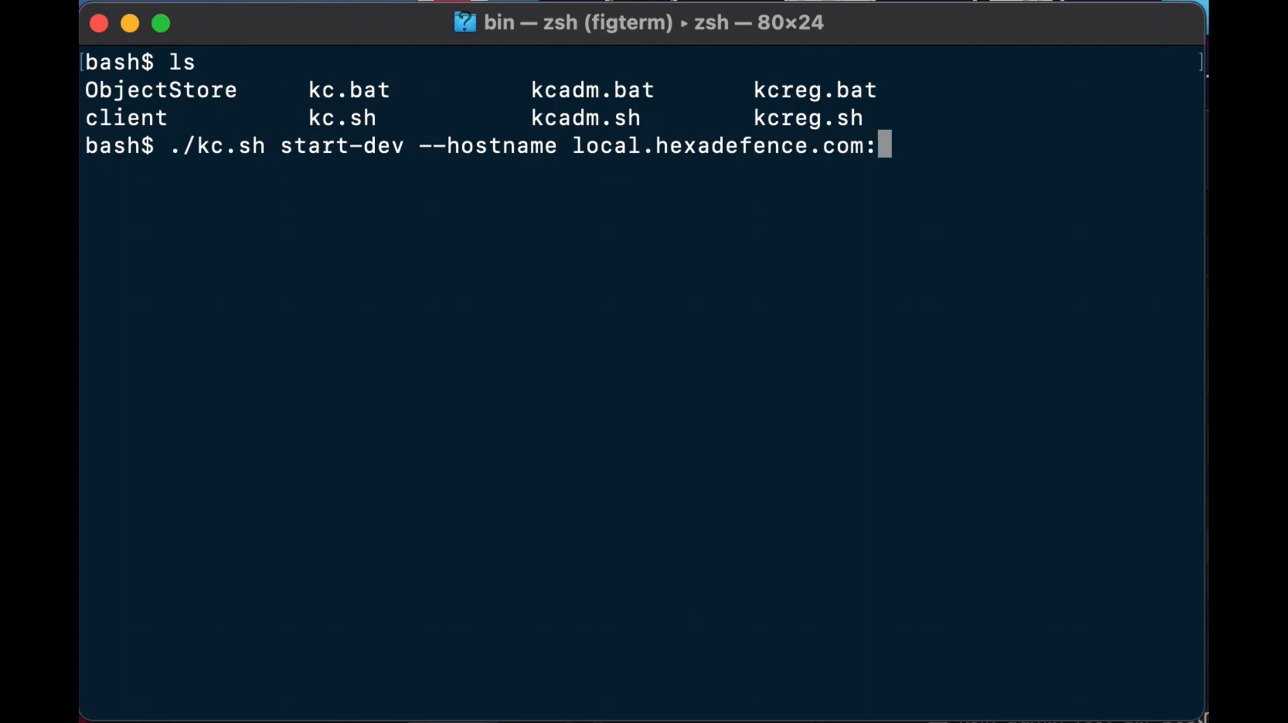
pyautogui.write('1024')
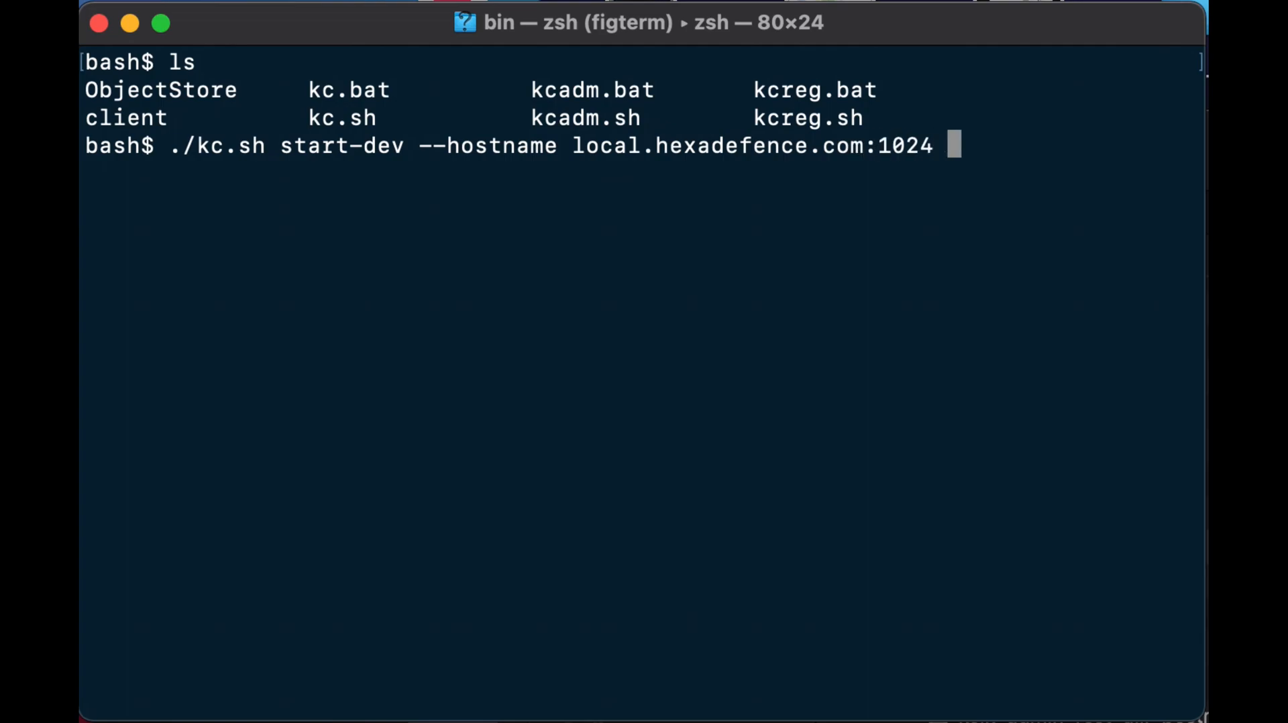
# Append '--http-relative-path /auth' to complete the start command
pyautogui.write('--htp-rela')
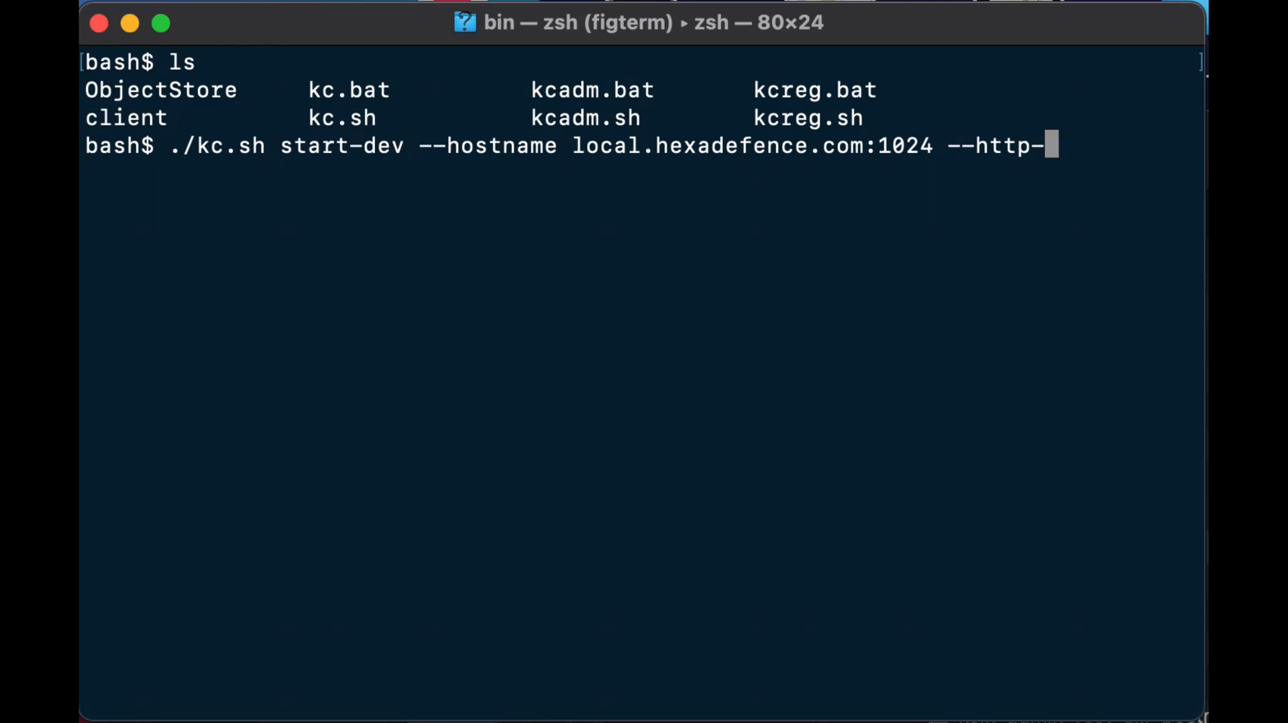
pyautogui.write('relative-')
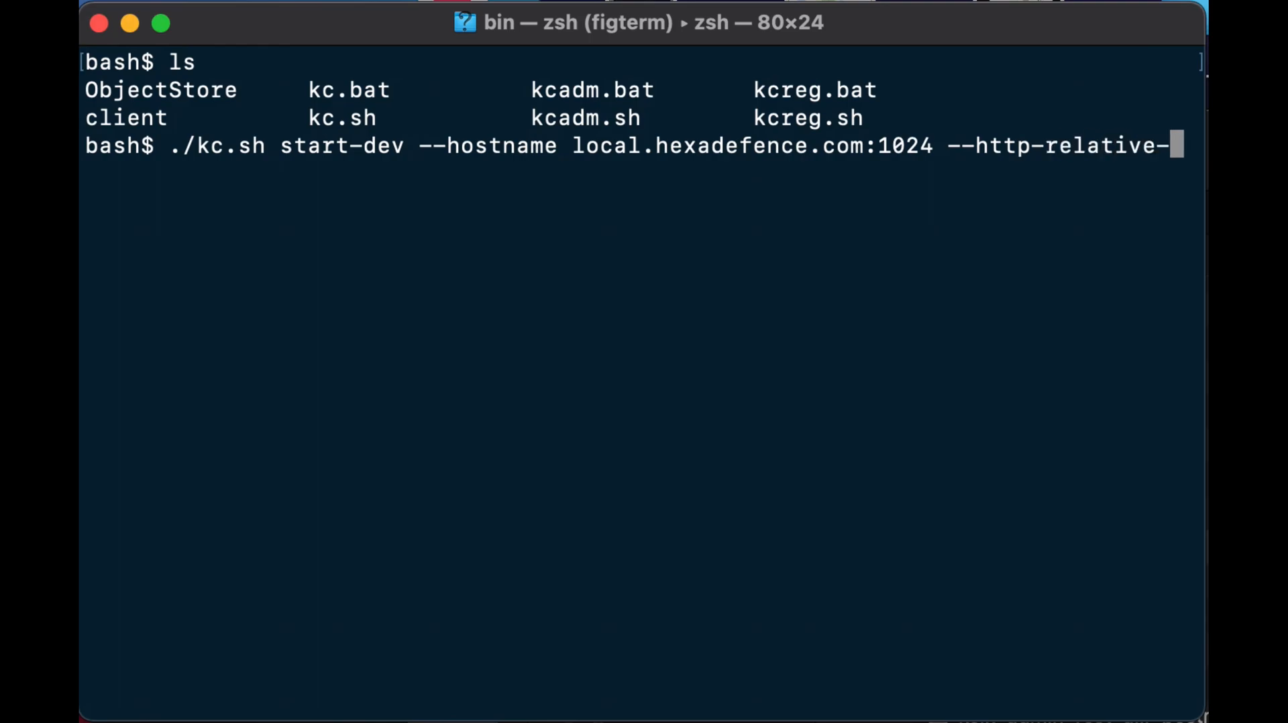
pyautogui.write('path')
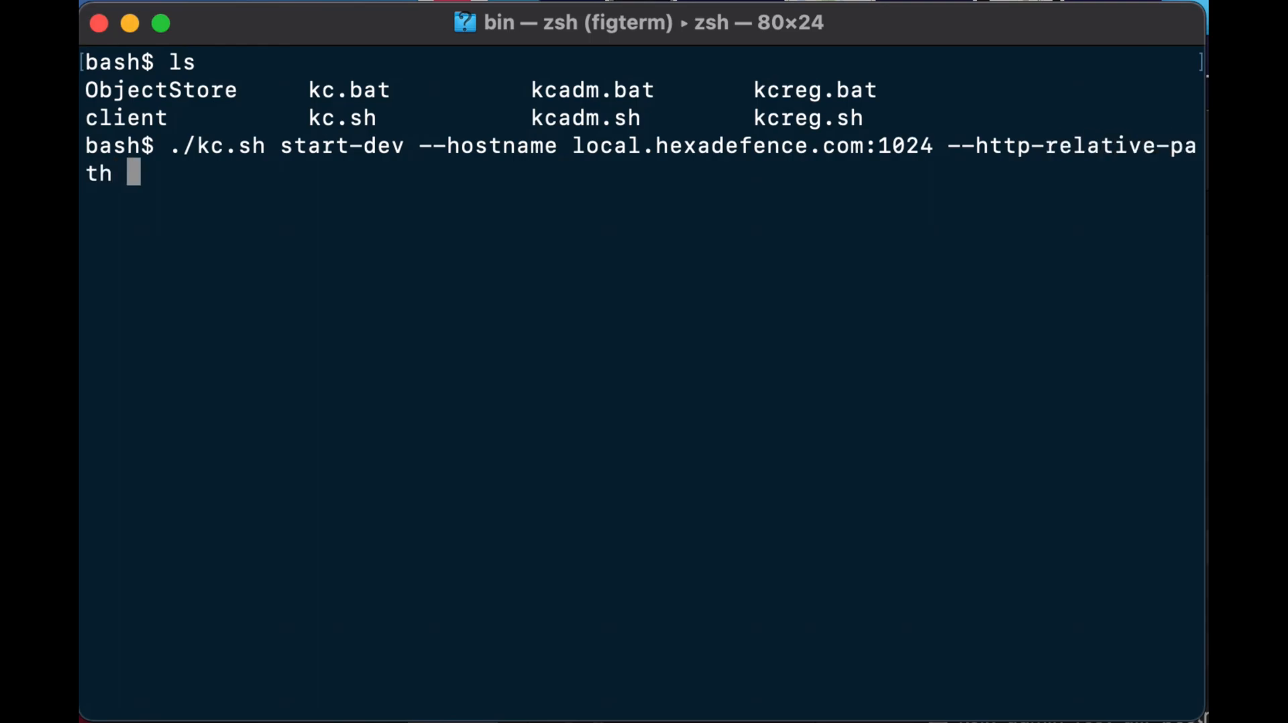
pyautogui.write('/au')
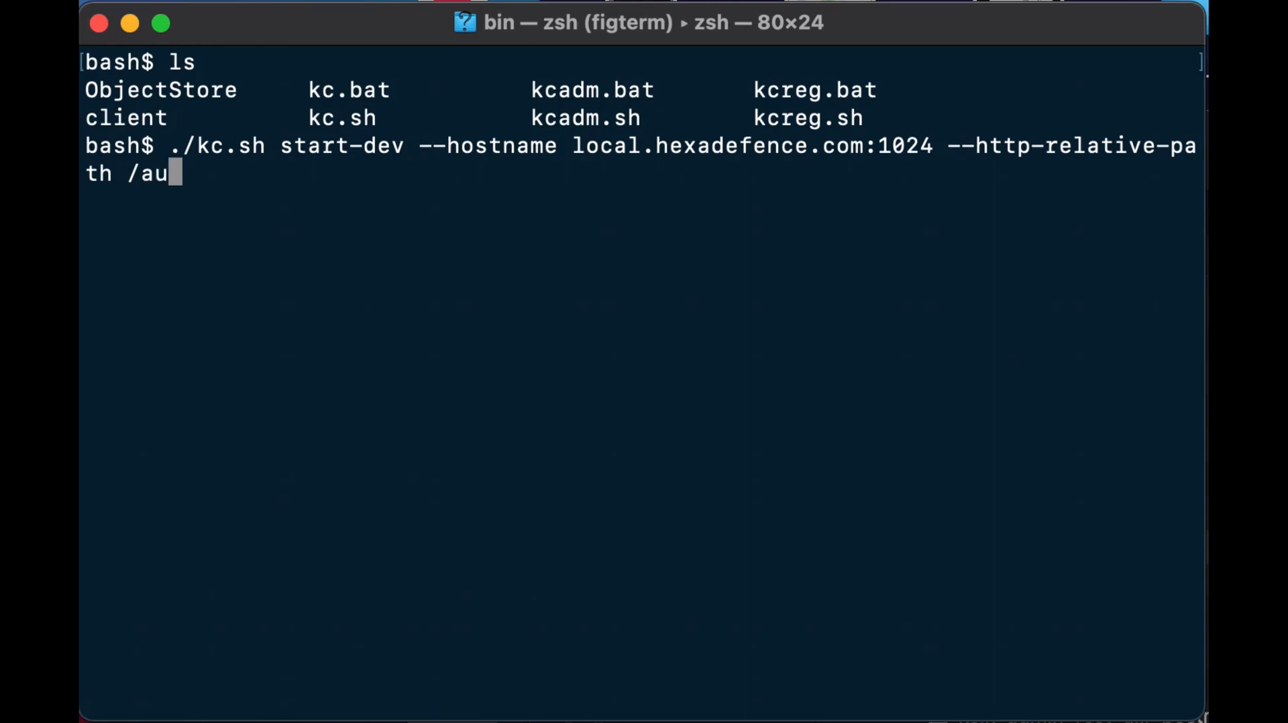
pyautogui.write('th')
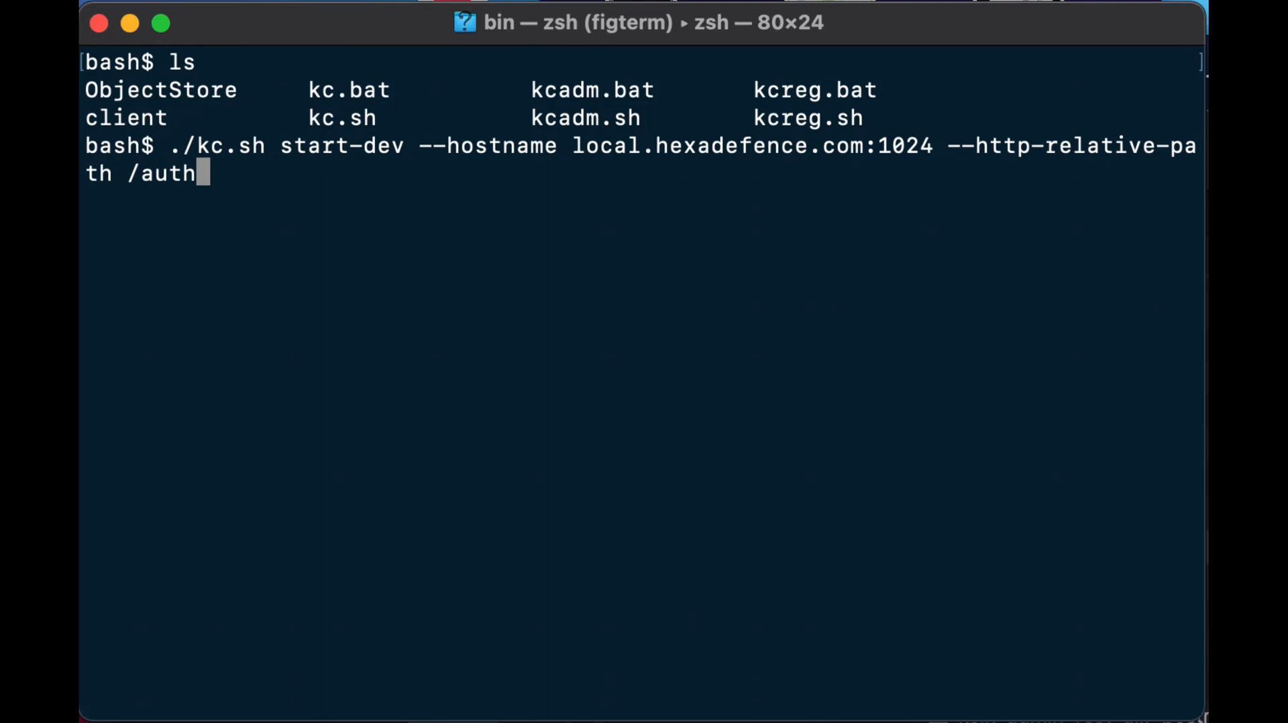
# Run the kc.sh start-dev command and scroll through the Keycloak startup log
pyautogui.press('enter')
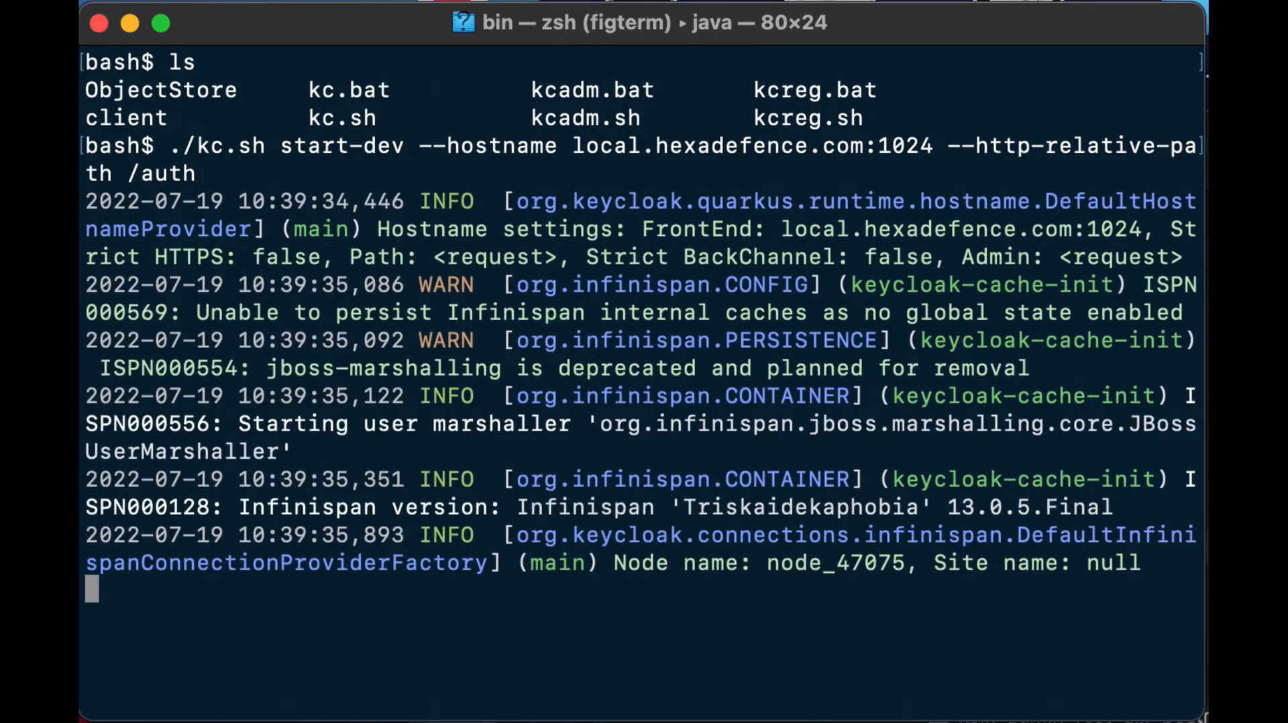
pyautogui.scroll(-3)
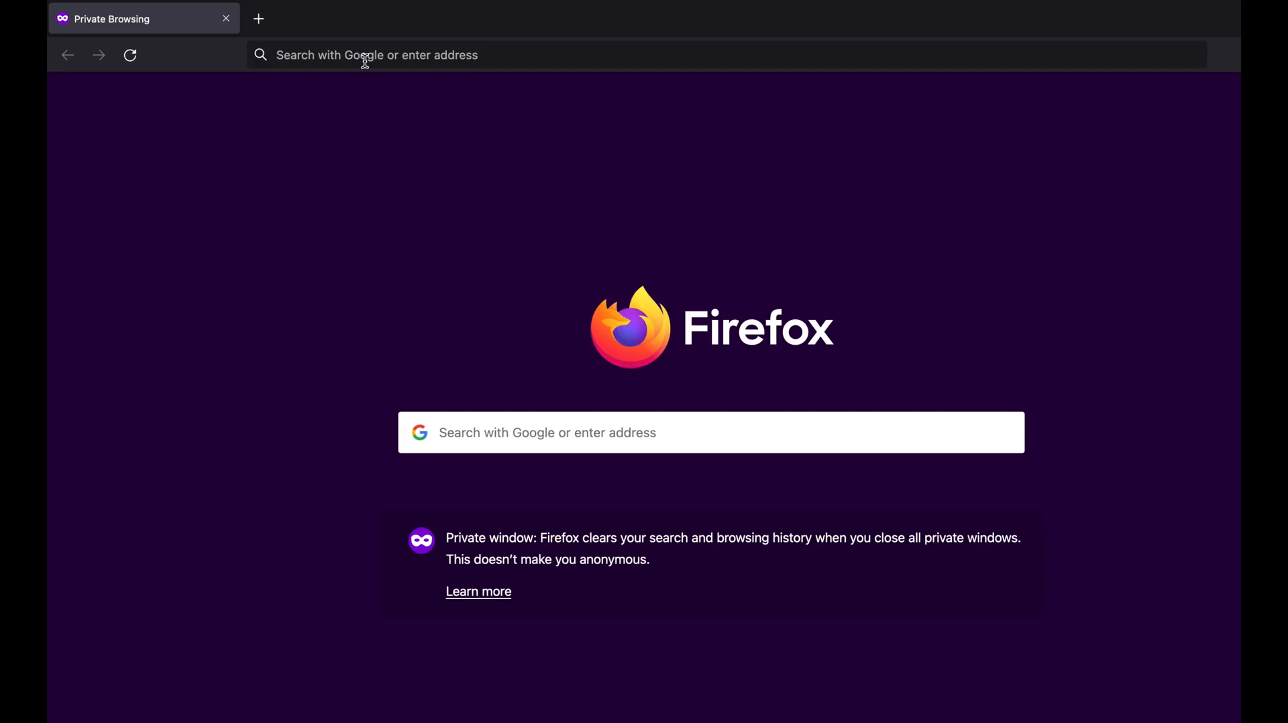
# Load local.hexadefence.com:1024/auth/admin/master/console and sign in as admin
pyautogui.click(377, 55)
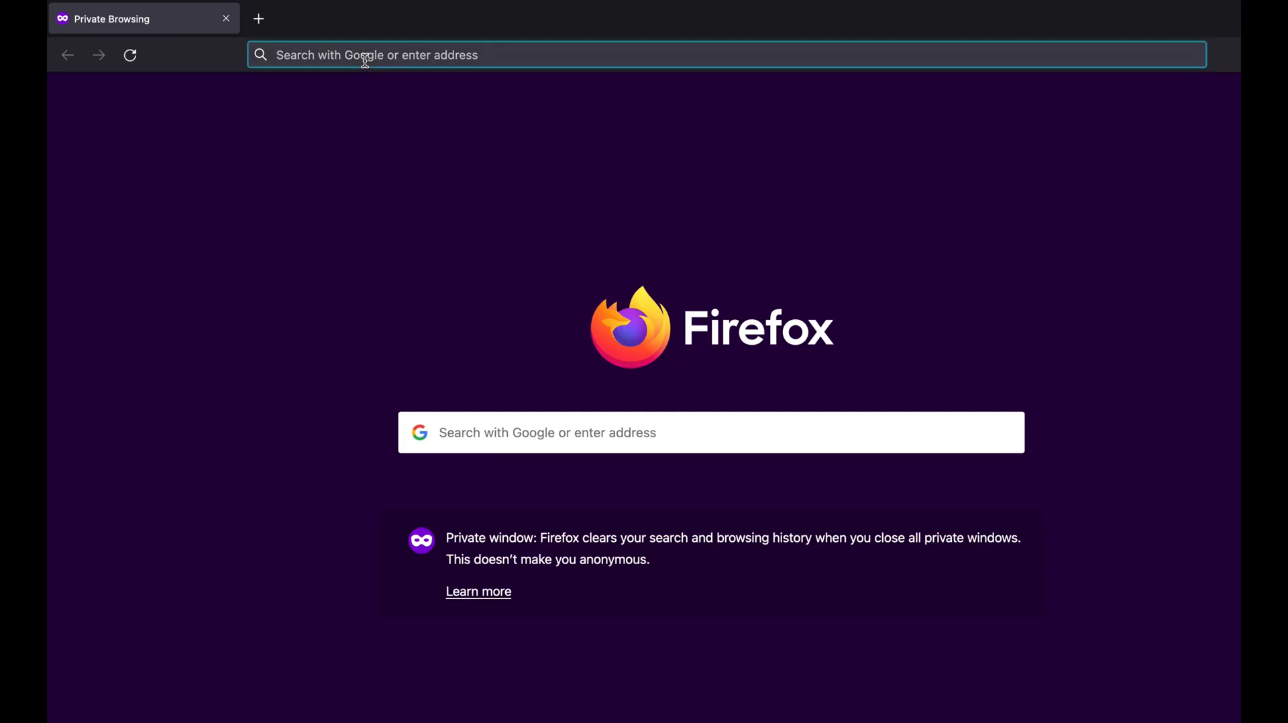
pyautogui.write('http://local.hexadefence.com:1024/auth/admin/master/console/#/realms/master')
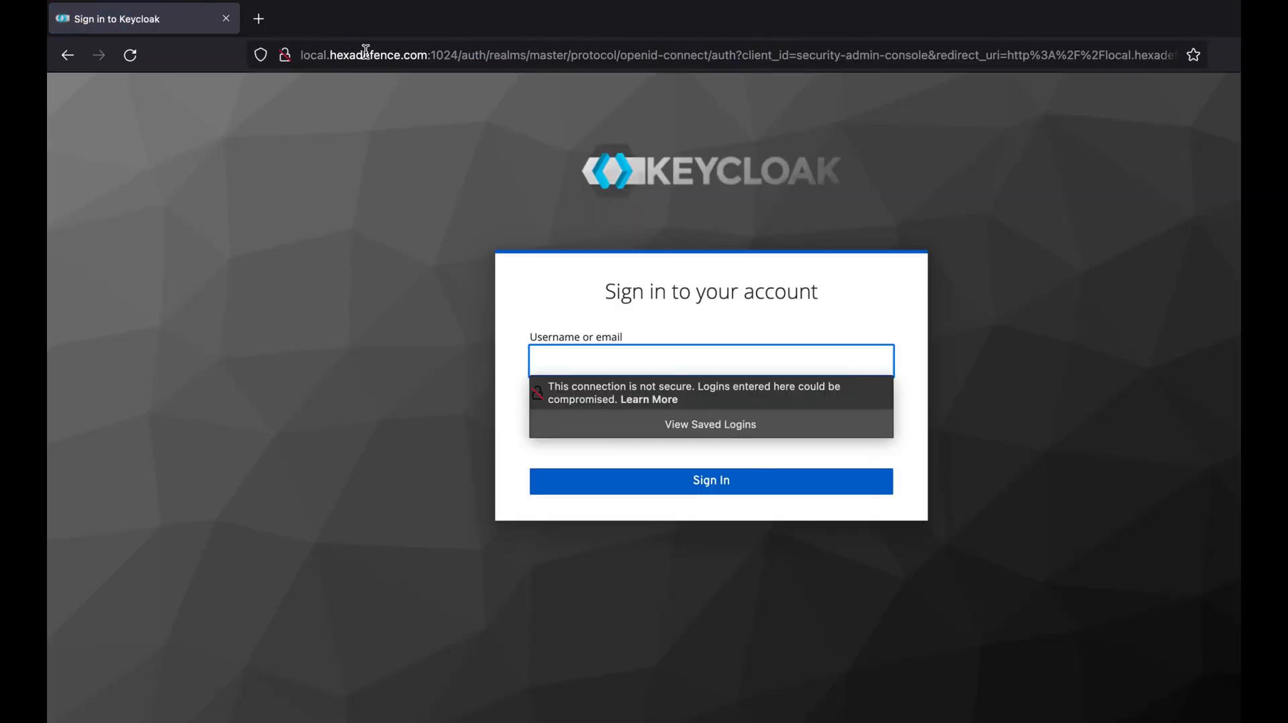
pyautogui.click(711, 361)
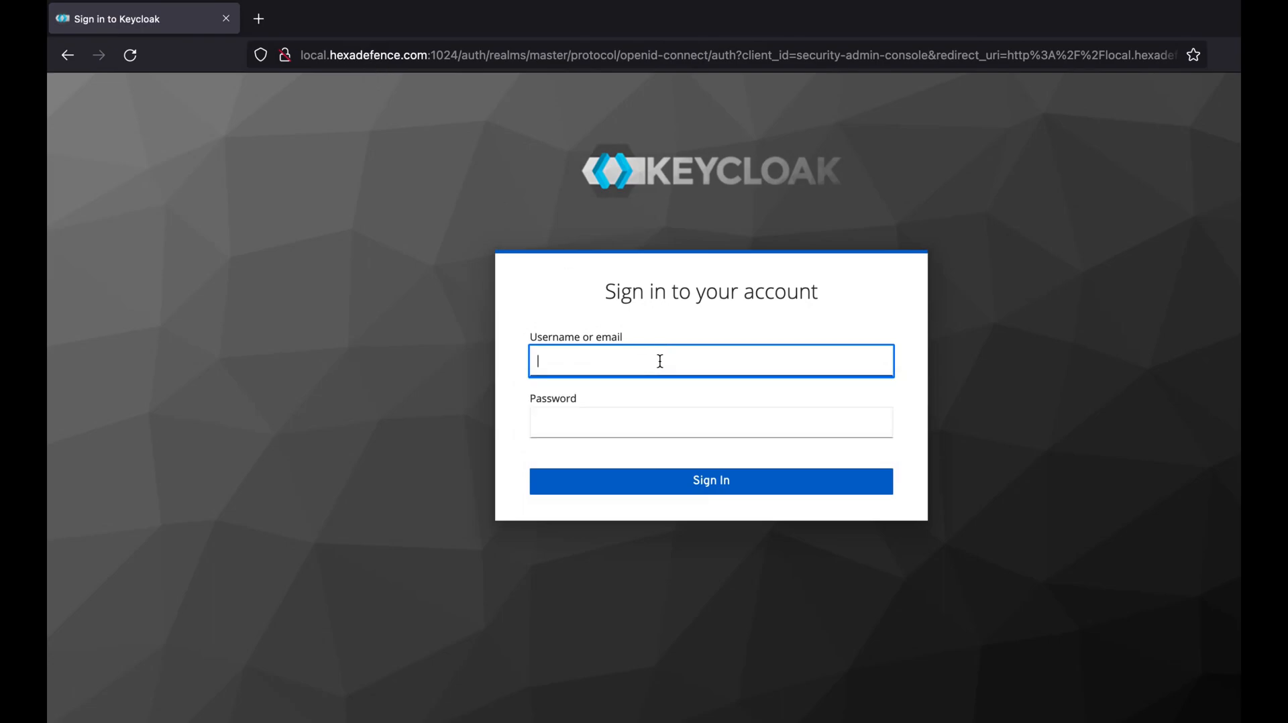
pyautogui.write('admin')
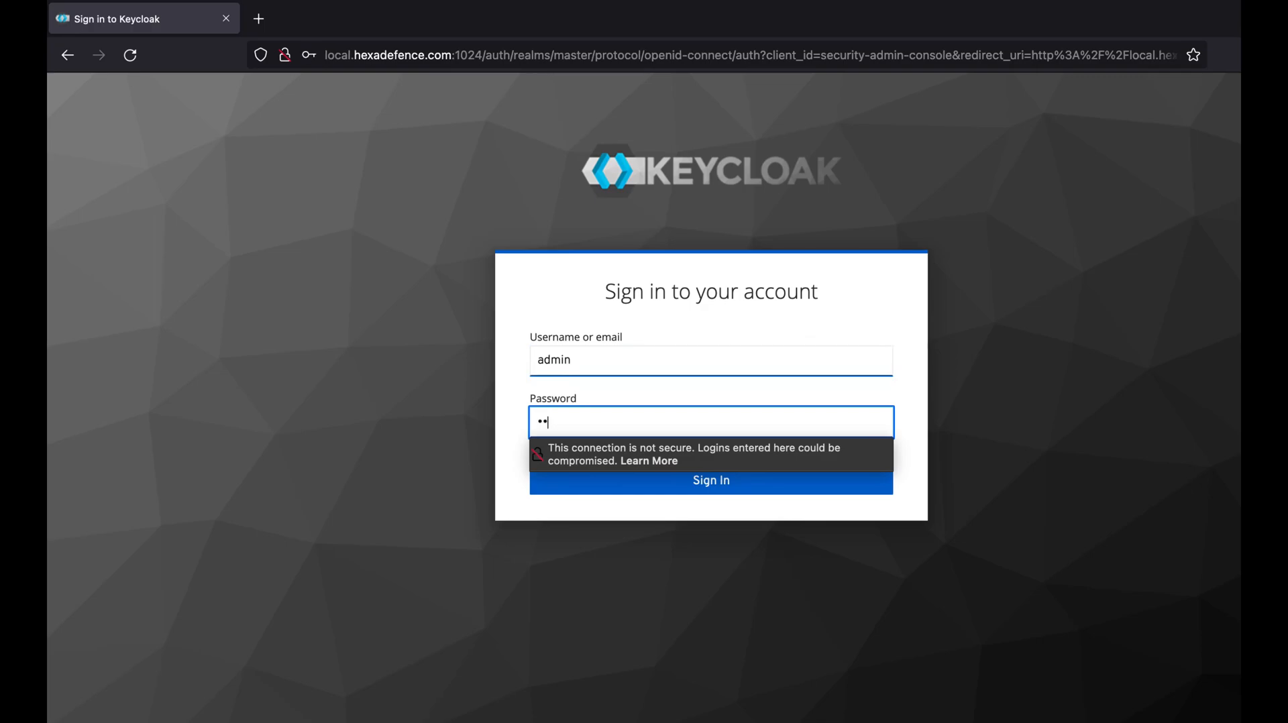
pyautogui.write('•••')
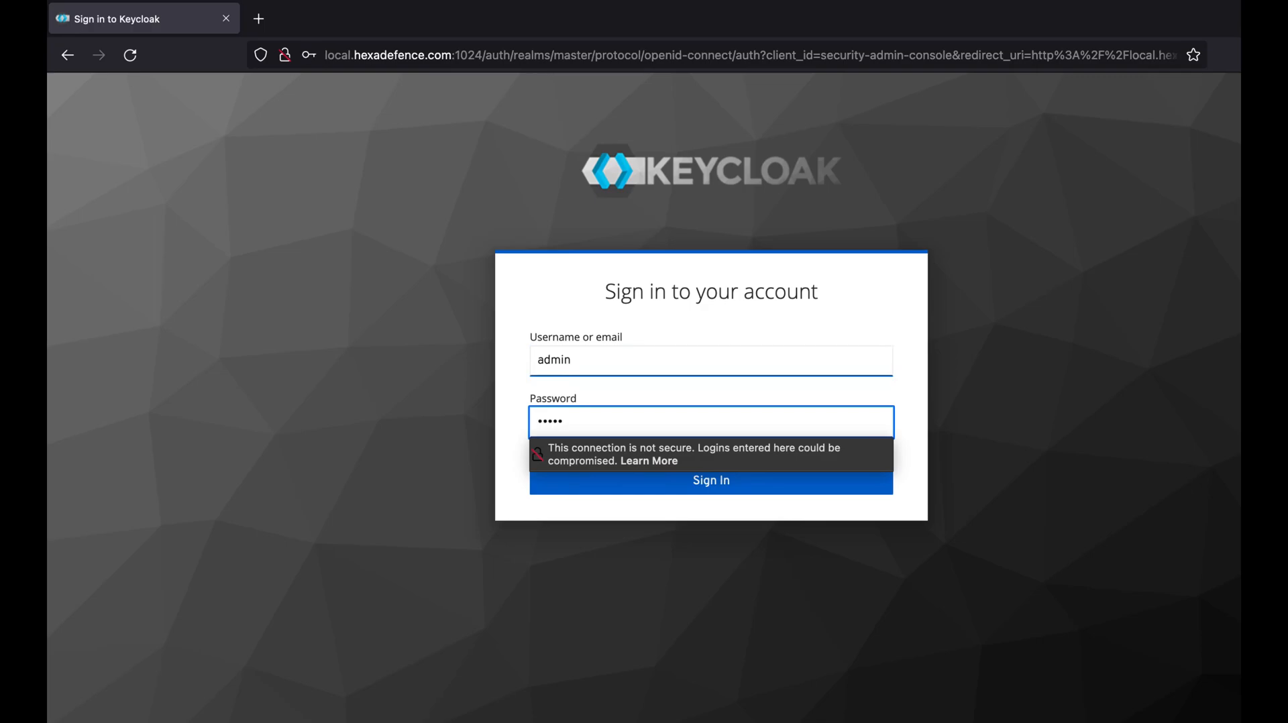
pyautogui.click(711, 480)
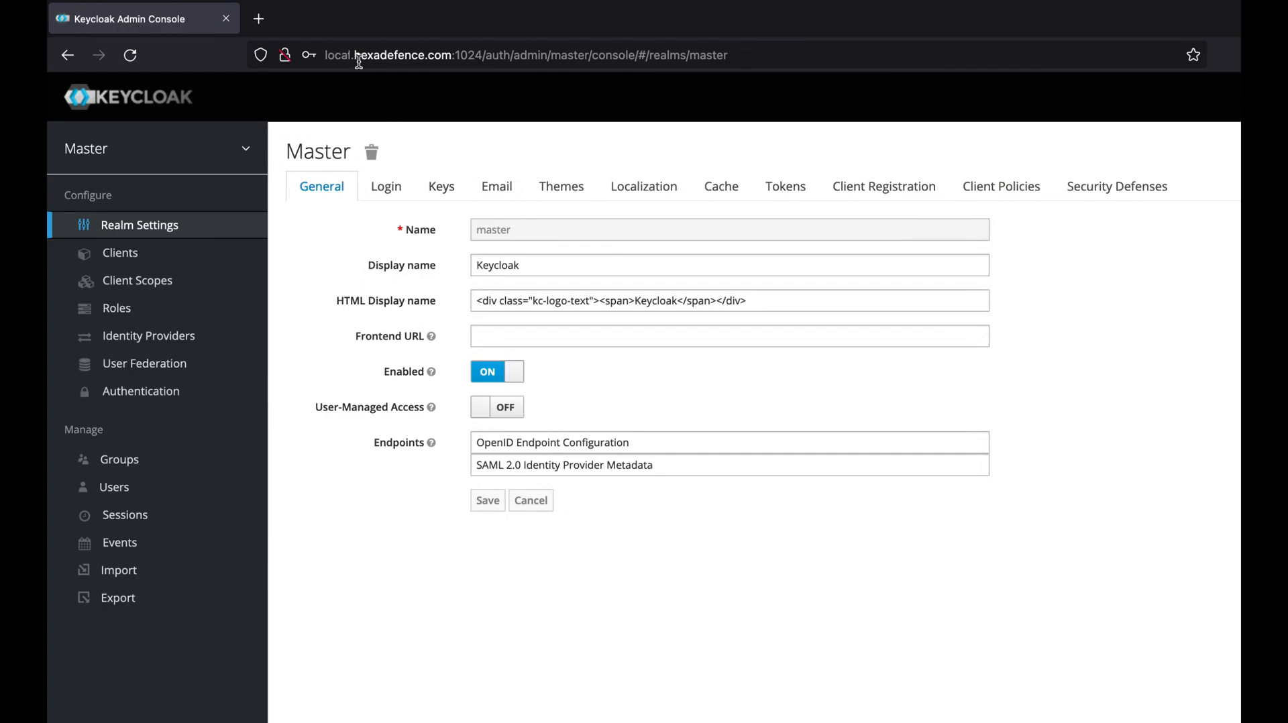
pyautogui.moveTo(795, 102)
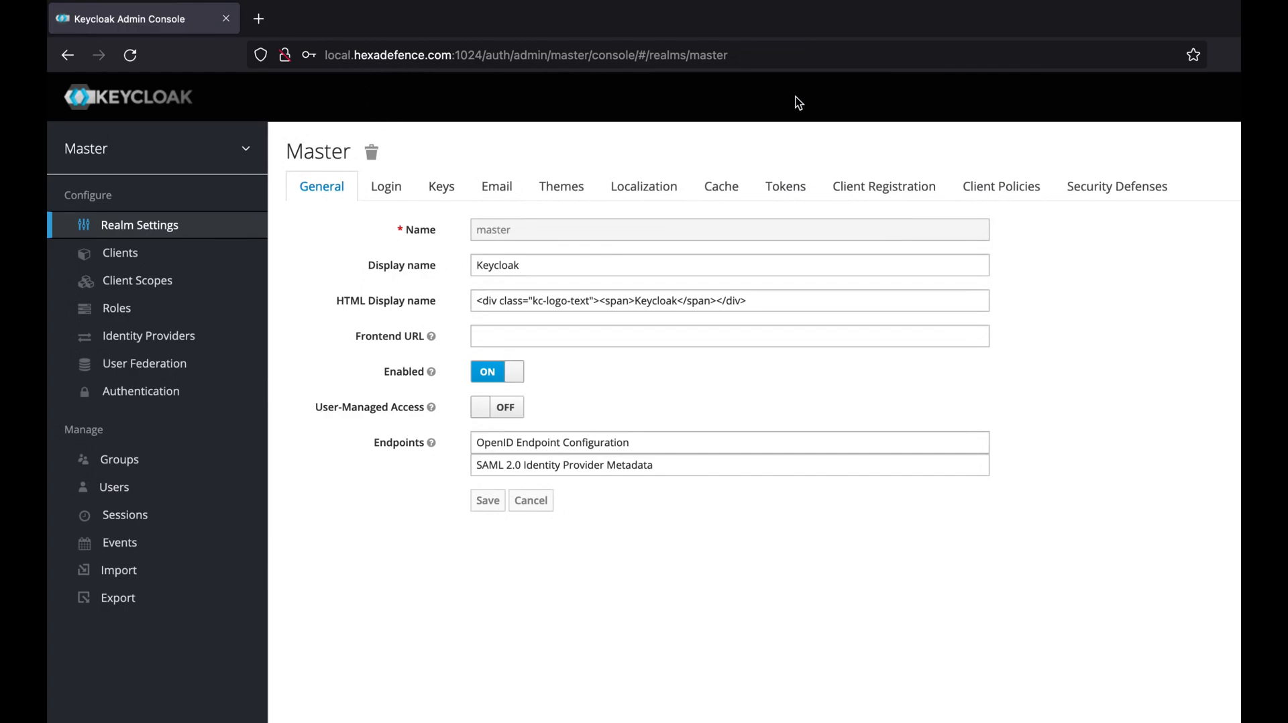
pyautogui.moveTo(1123, 450)
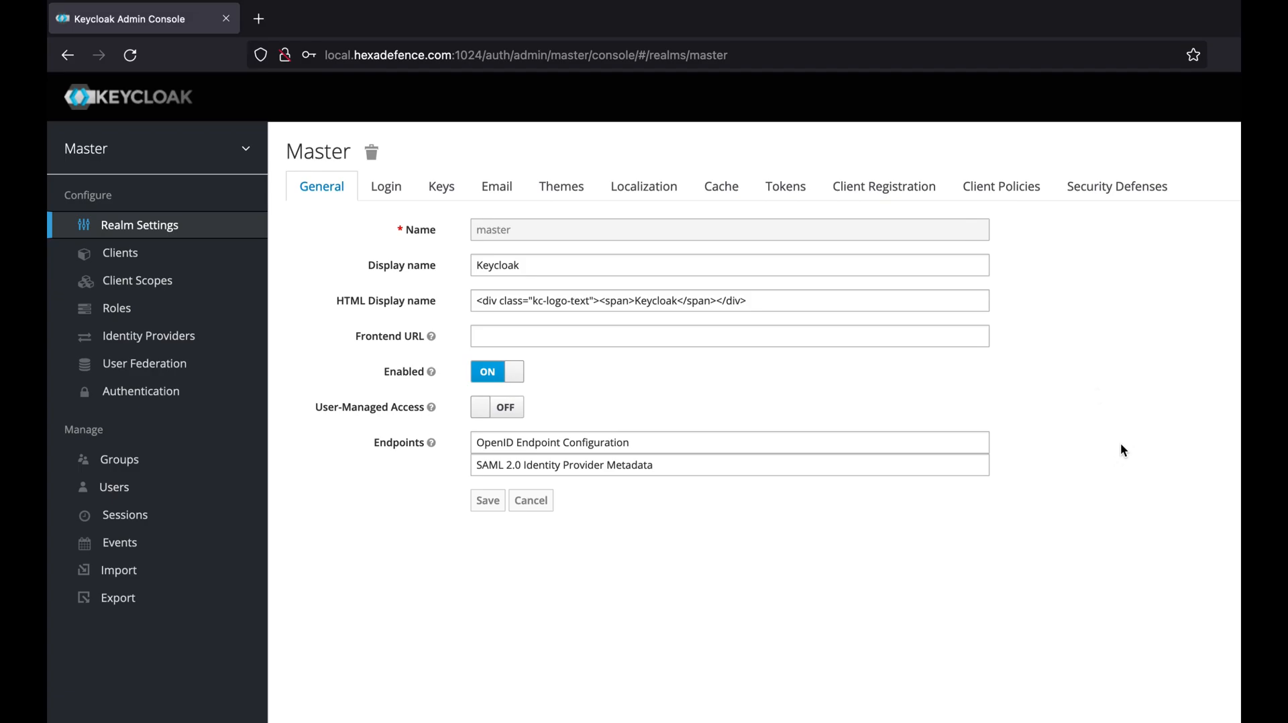